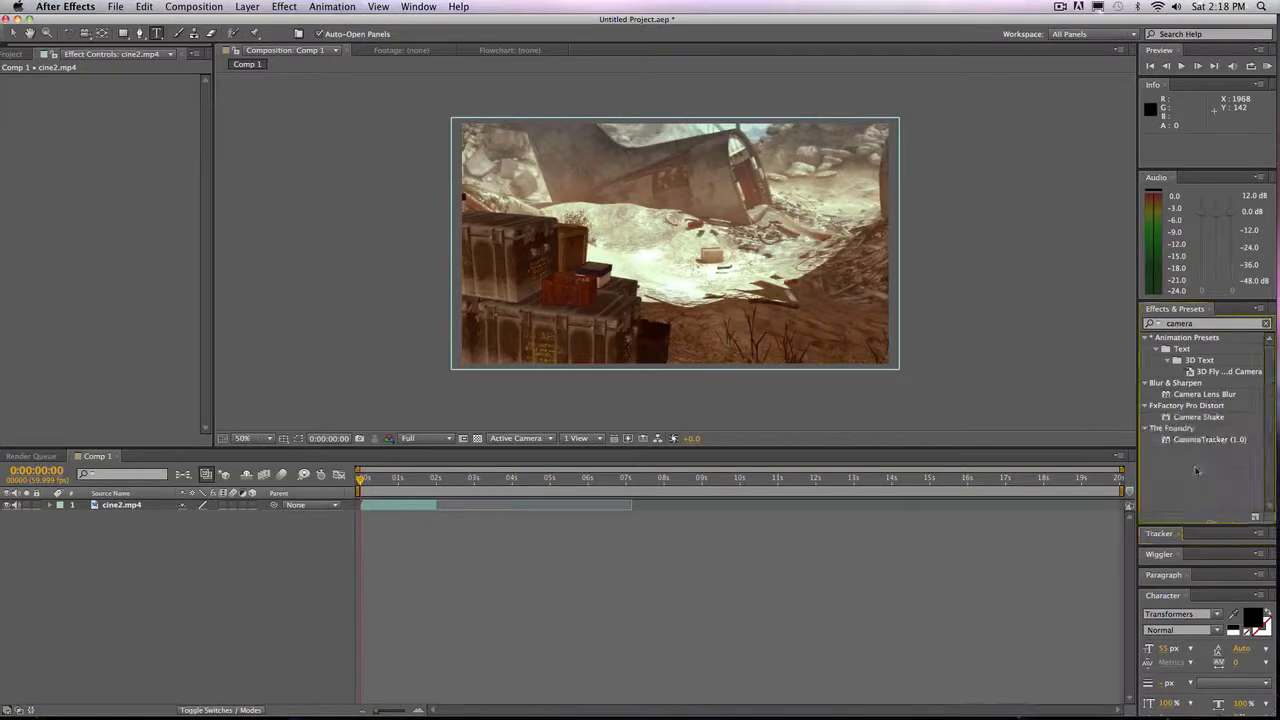
- Delete the old Comp 1 and Solids folder so only cine2.mp4 remains in the project
left_click(1210, 440)
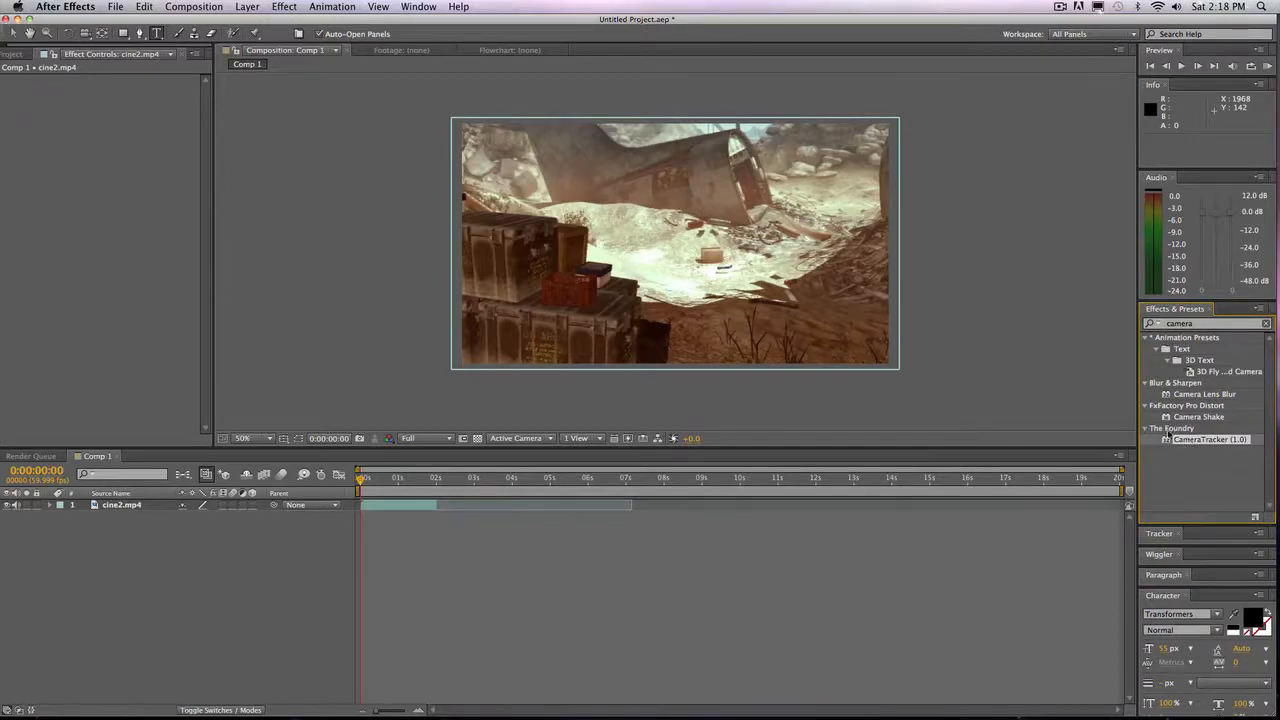
mouse_move(1180, 440)
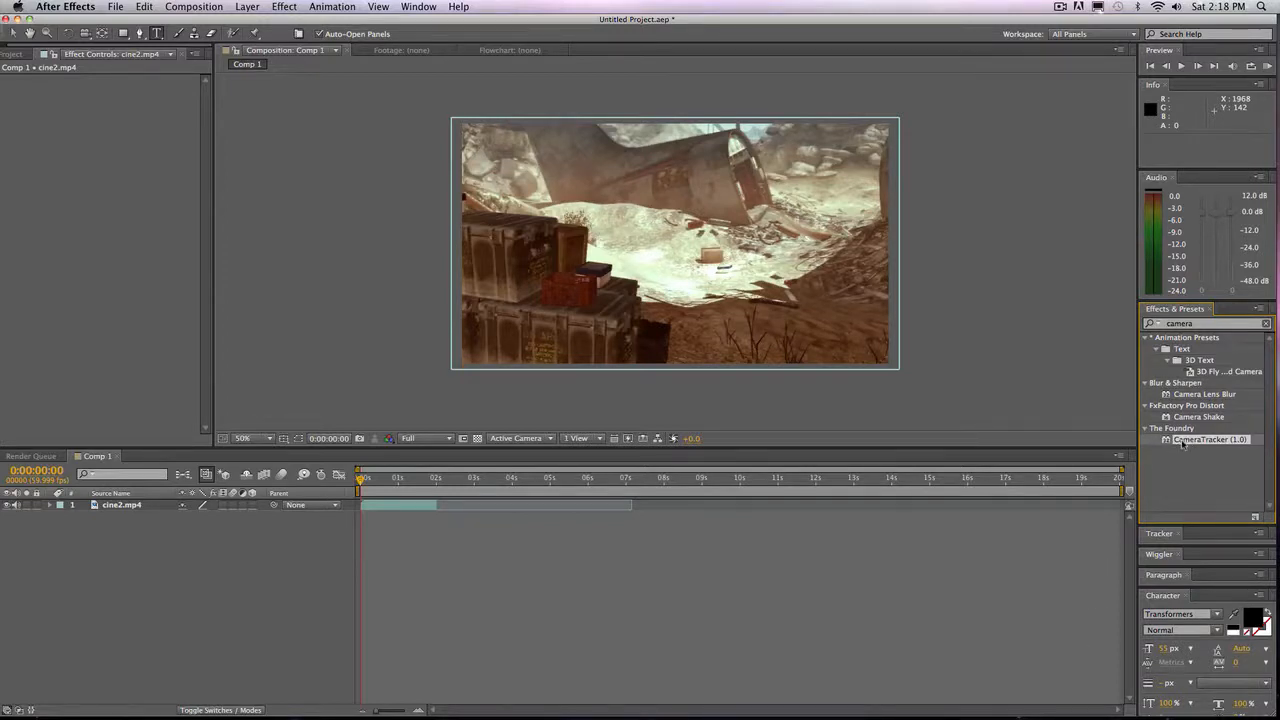
mouse_move(970, 373)
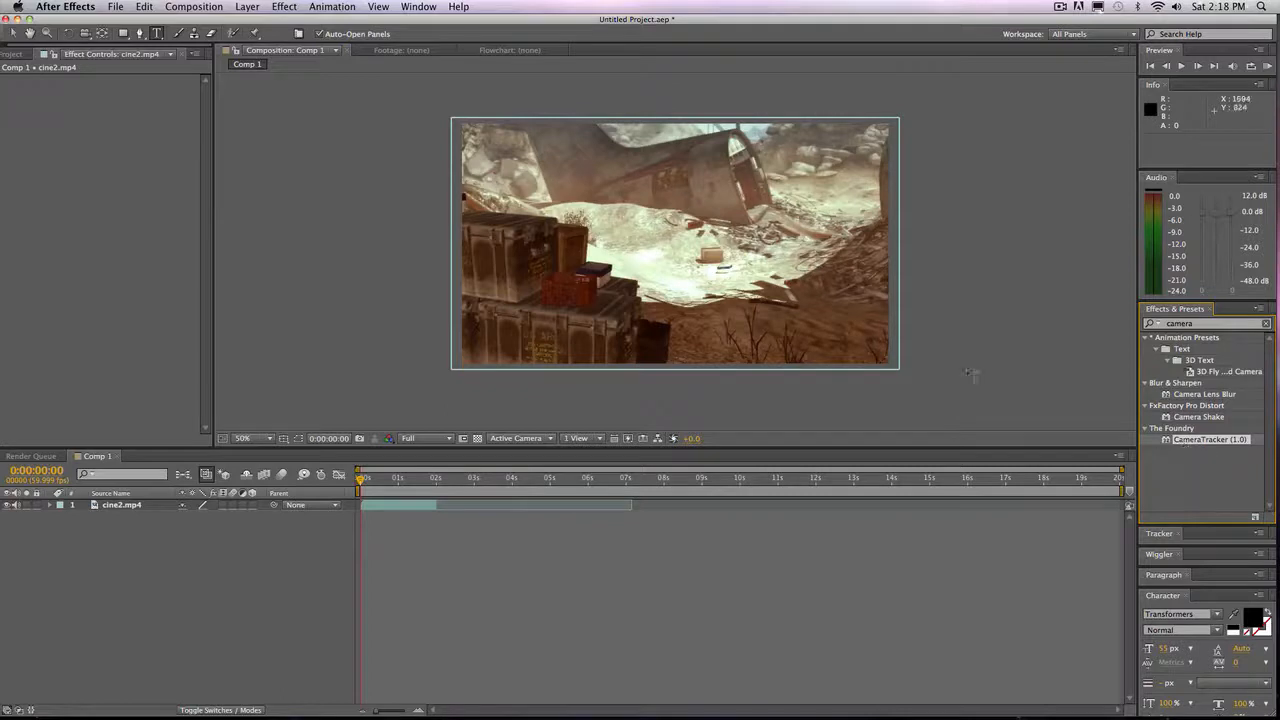
mouse_move(600, 221)
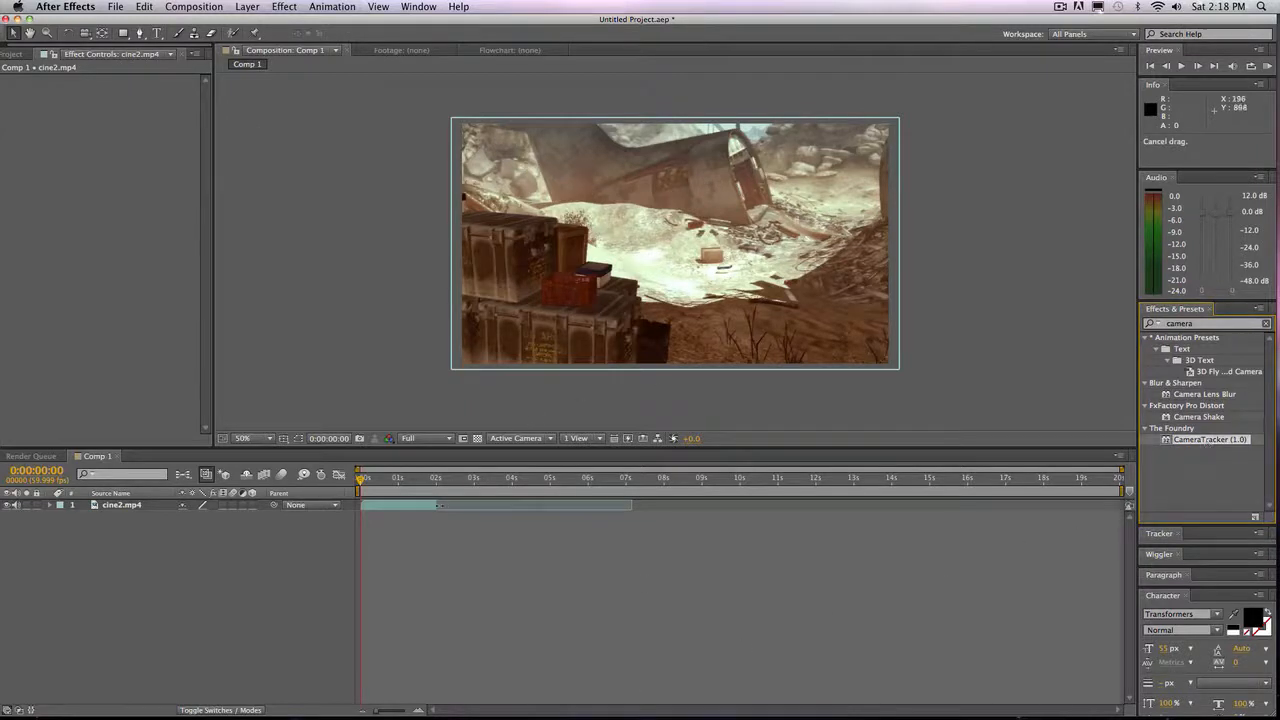
left_click(120, 504)
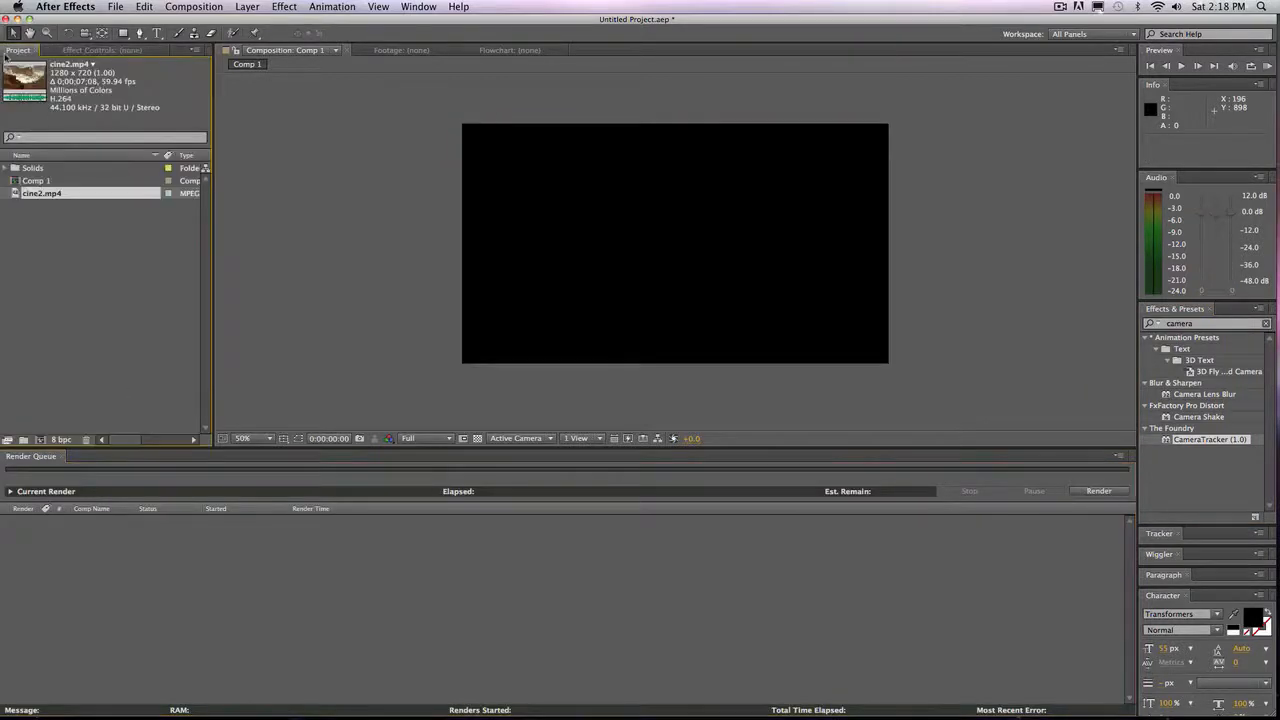
left_click(36, 181)
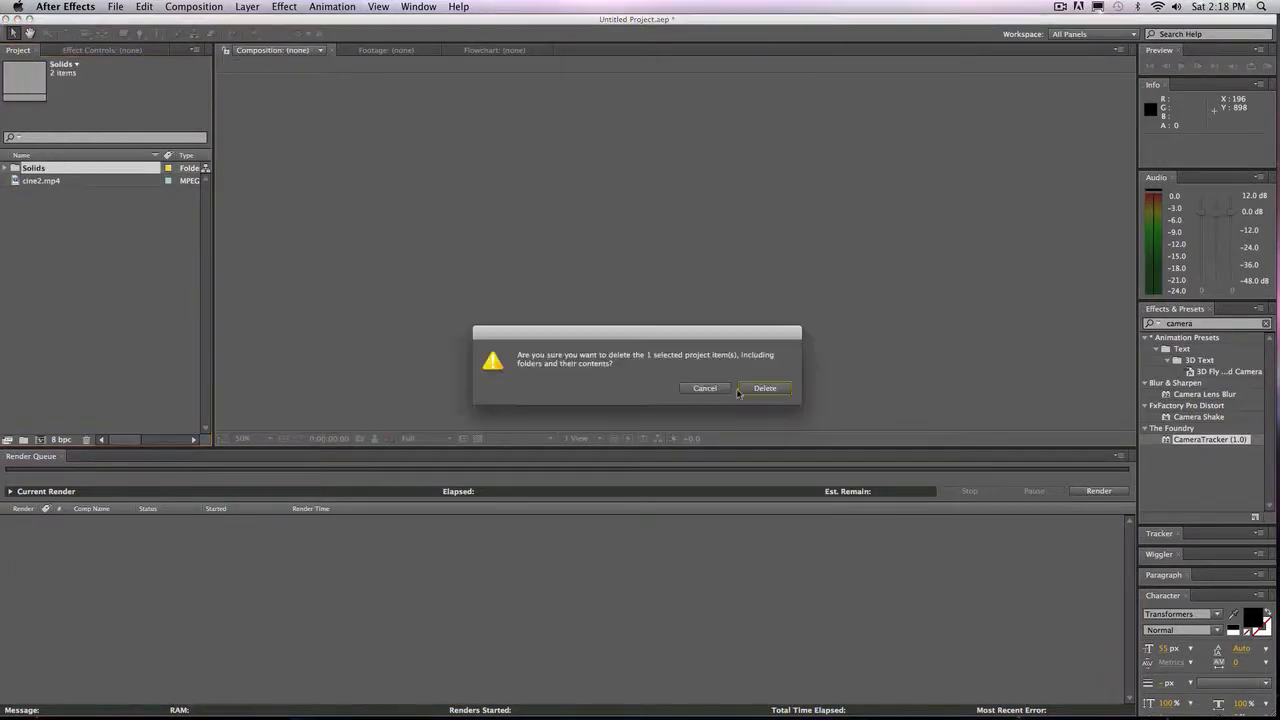
left_click(764, 388)
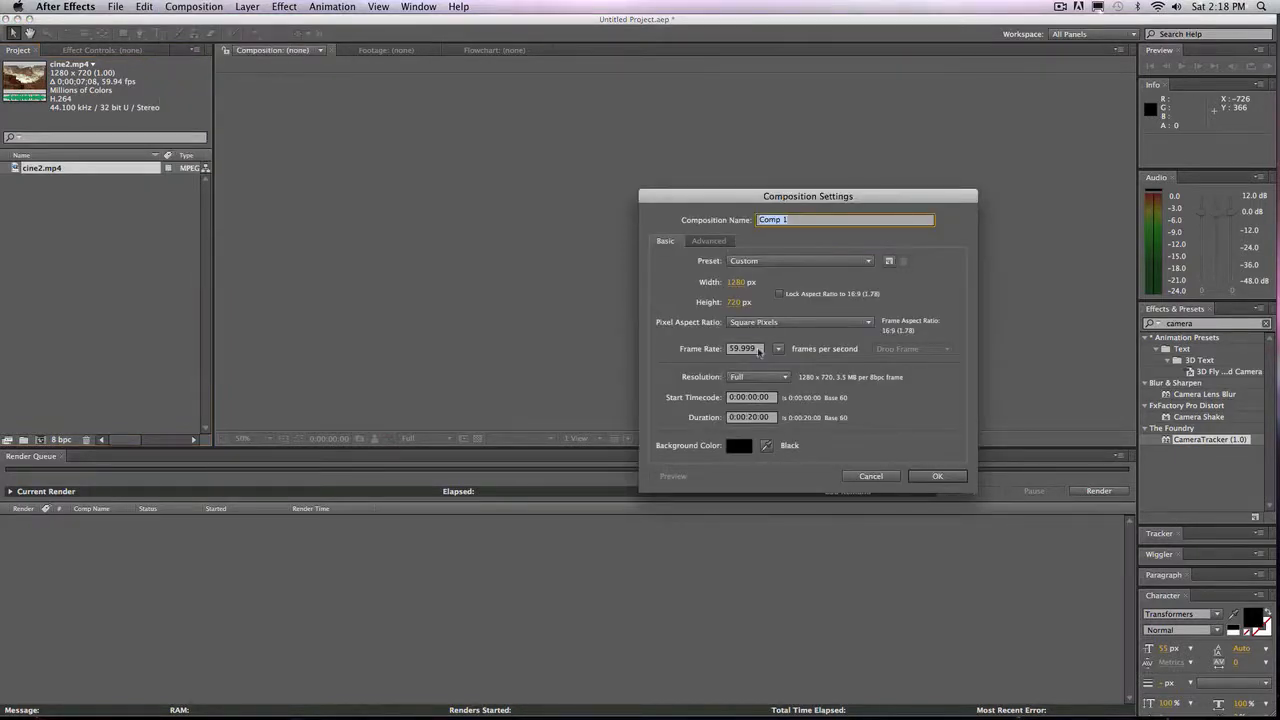
- Create the 1280x720 Comp 1 from cine2.mp4 and scrub to a later frame of the clip
left_click(937, 475)
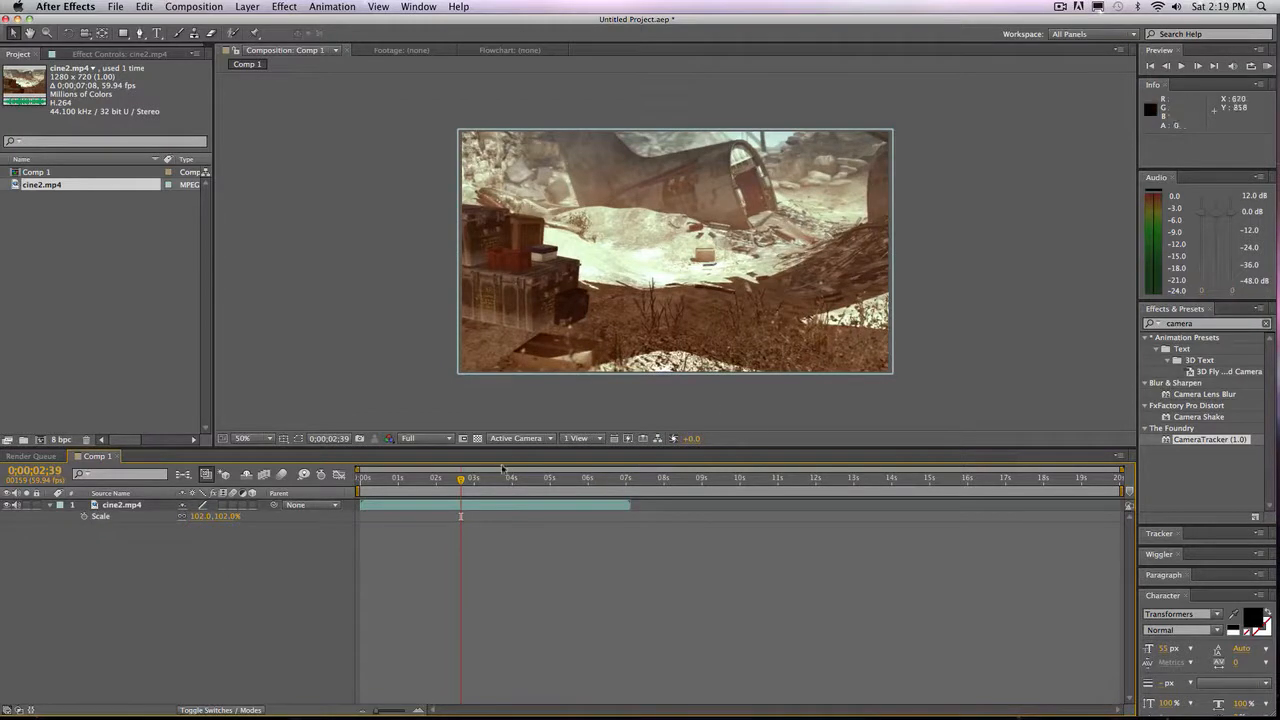
left_click_drag(472, 477, 437, 477)
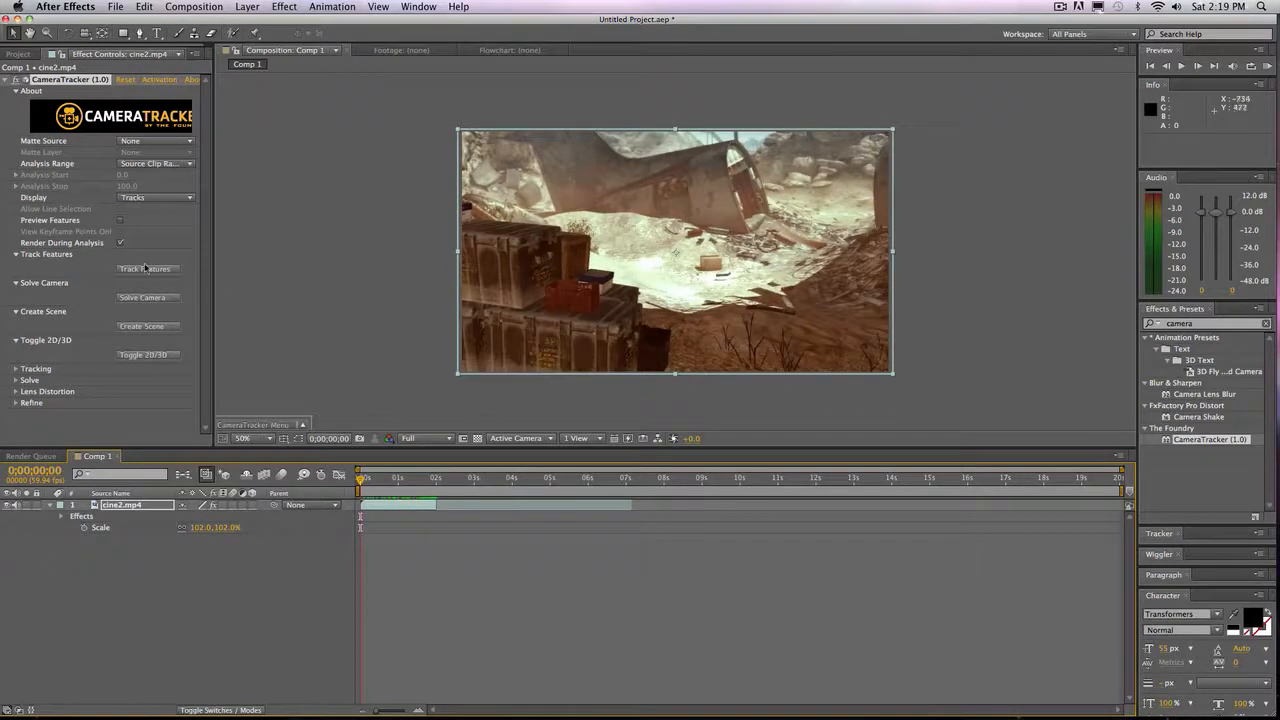
- Run Track Features so CameraTracker finds feature points across cine2.mp4
left_click(145, 268)
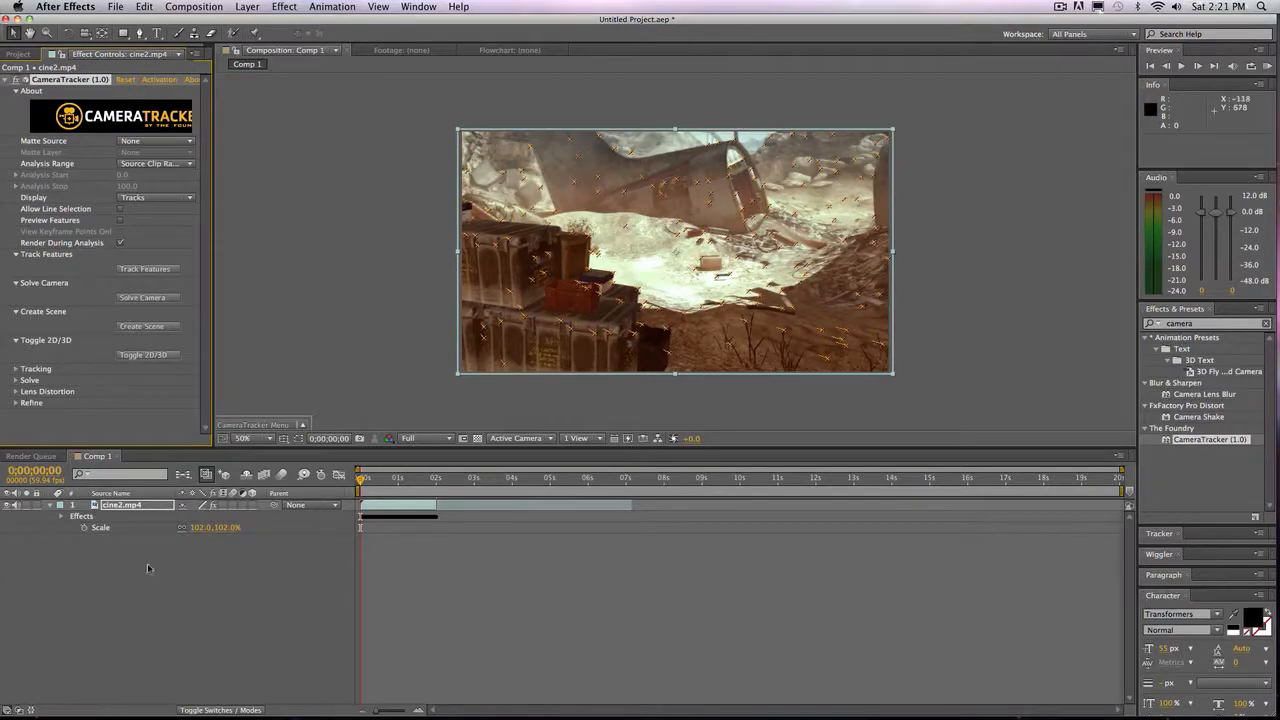
left_click(73, 516)
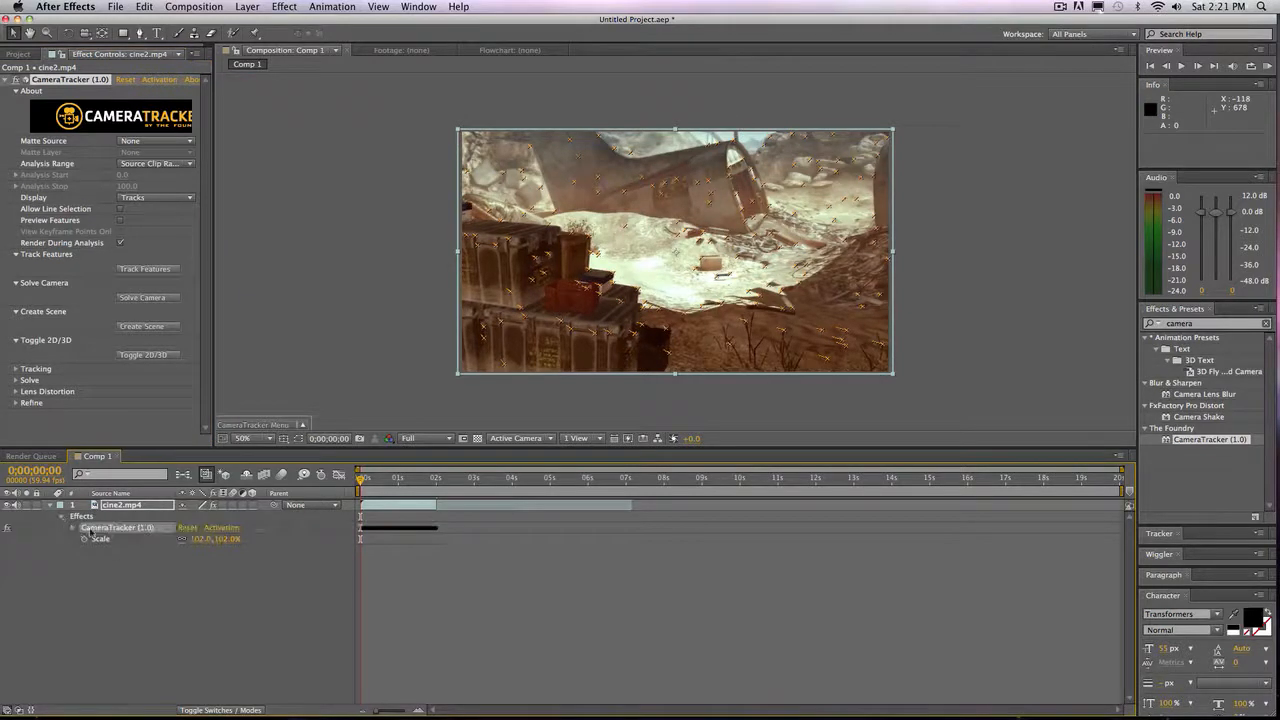
left_click(72, 527)
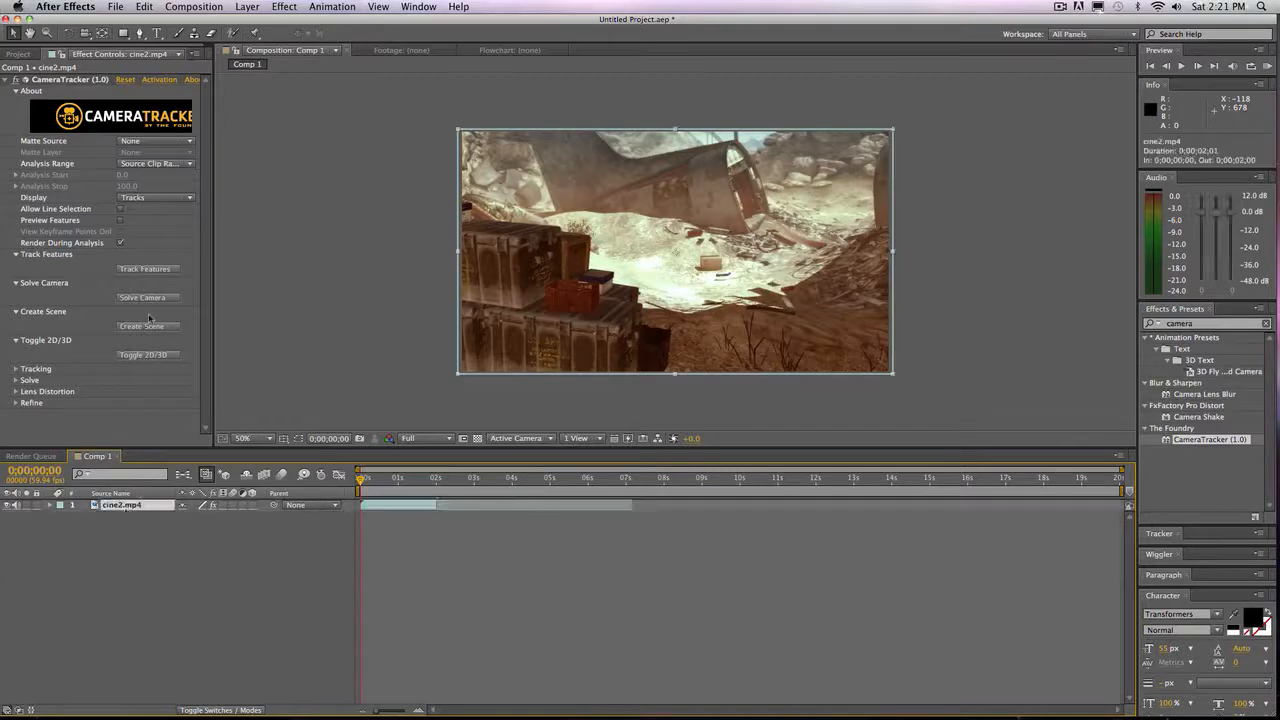
- Solve the camera from the tracked points with 0.737-pixel error and accept the result
left_click(142, 297)
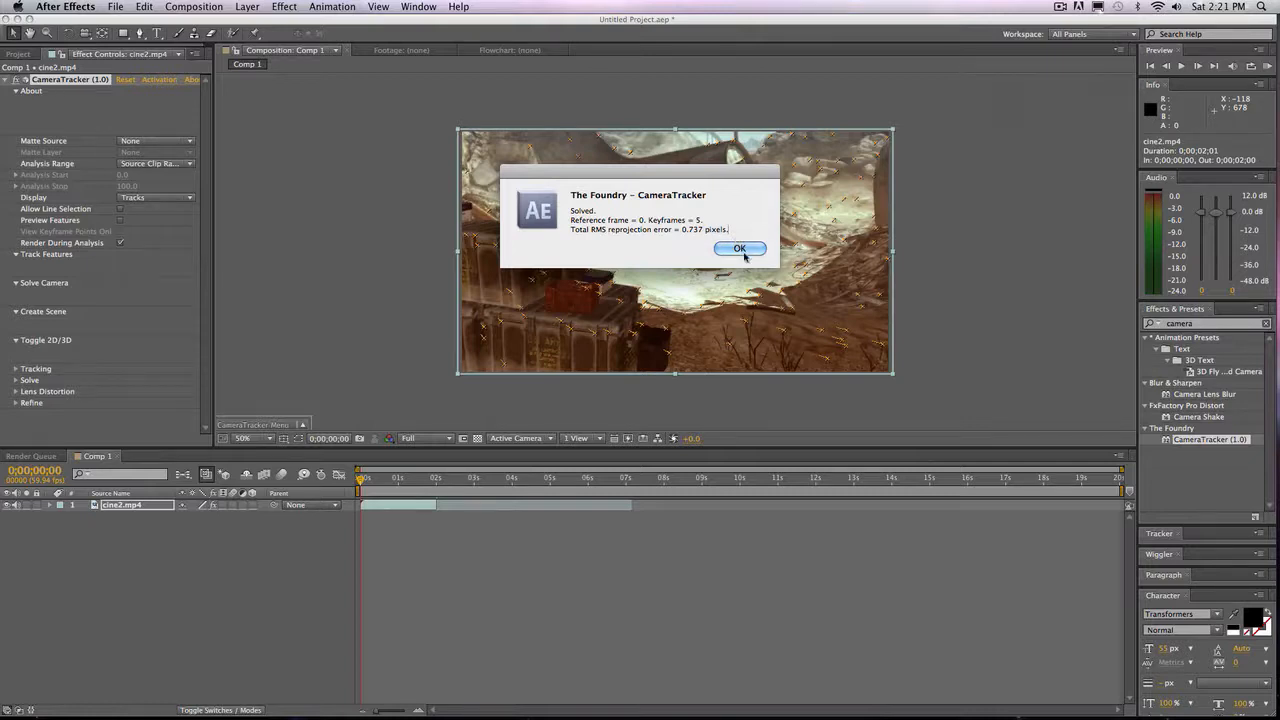
left_click(739, 248)
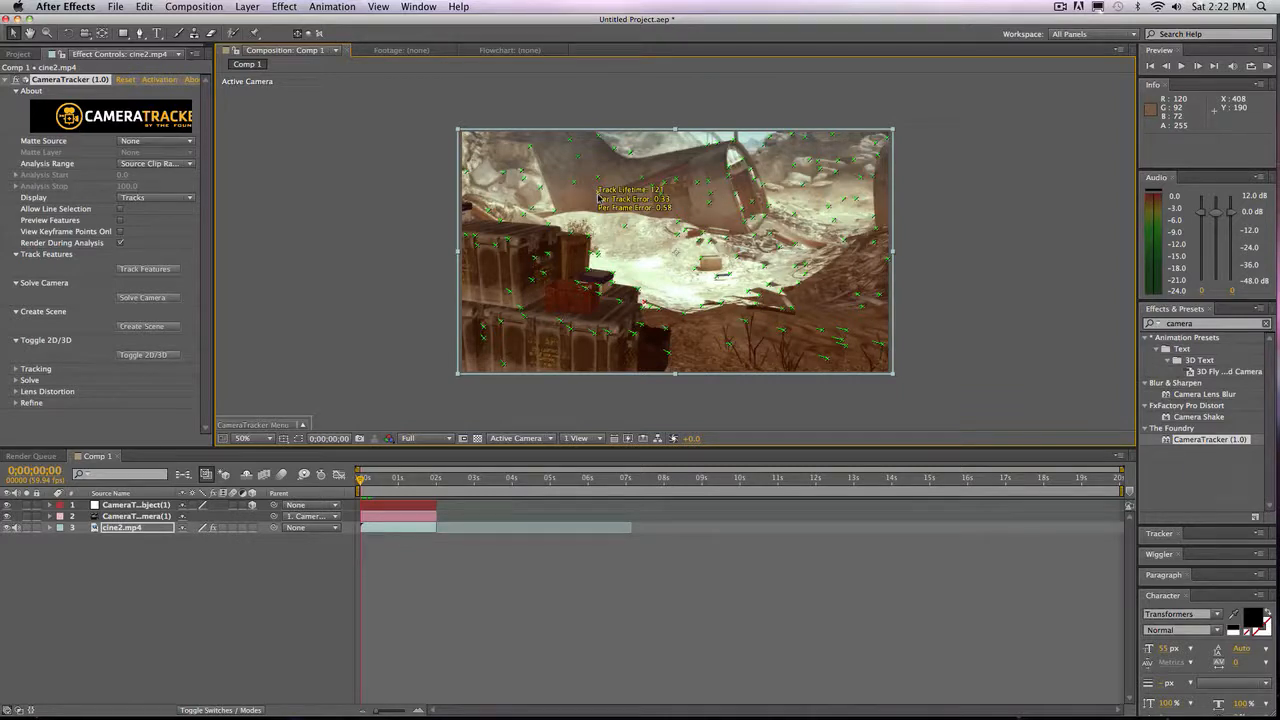
- Make the tracked point near the image centre the ground-plane origin
right_click(600, 200)
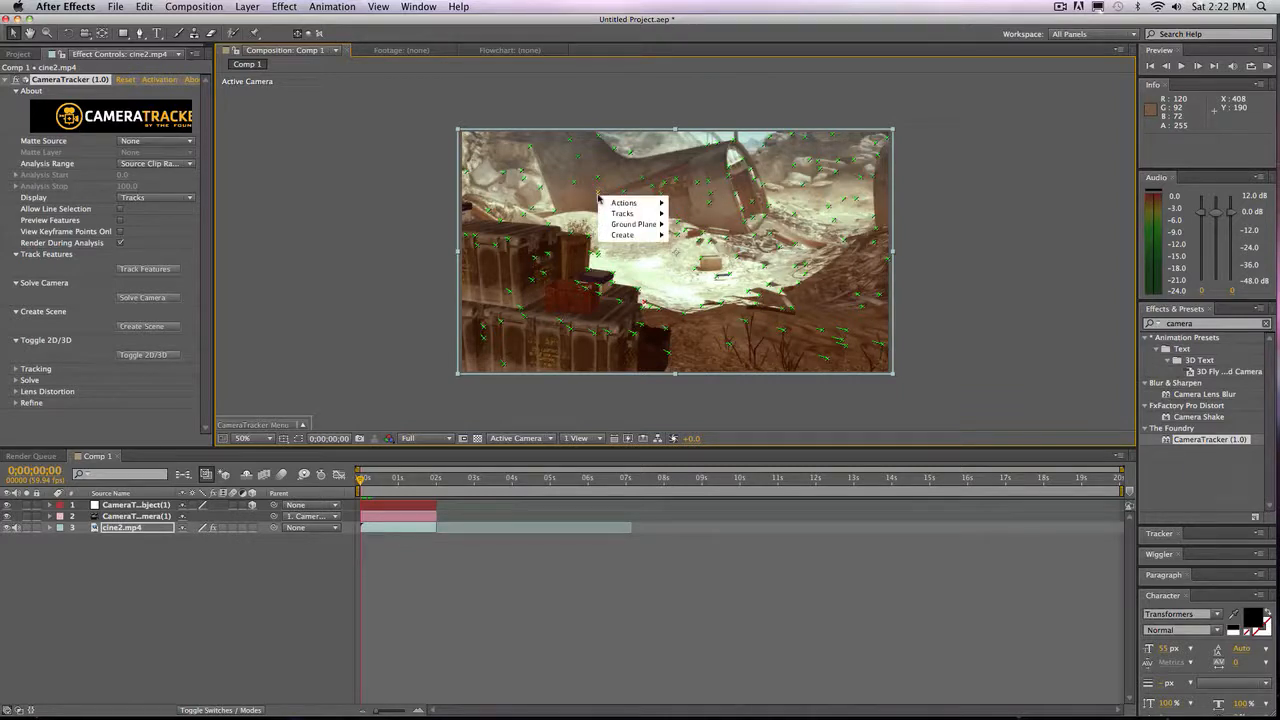
mouse_move(634, 223)
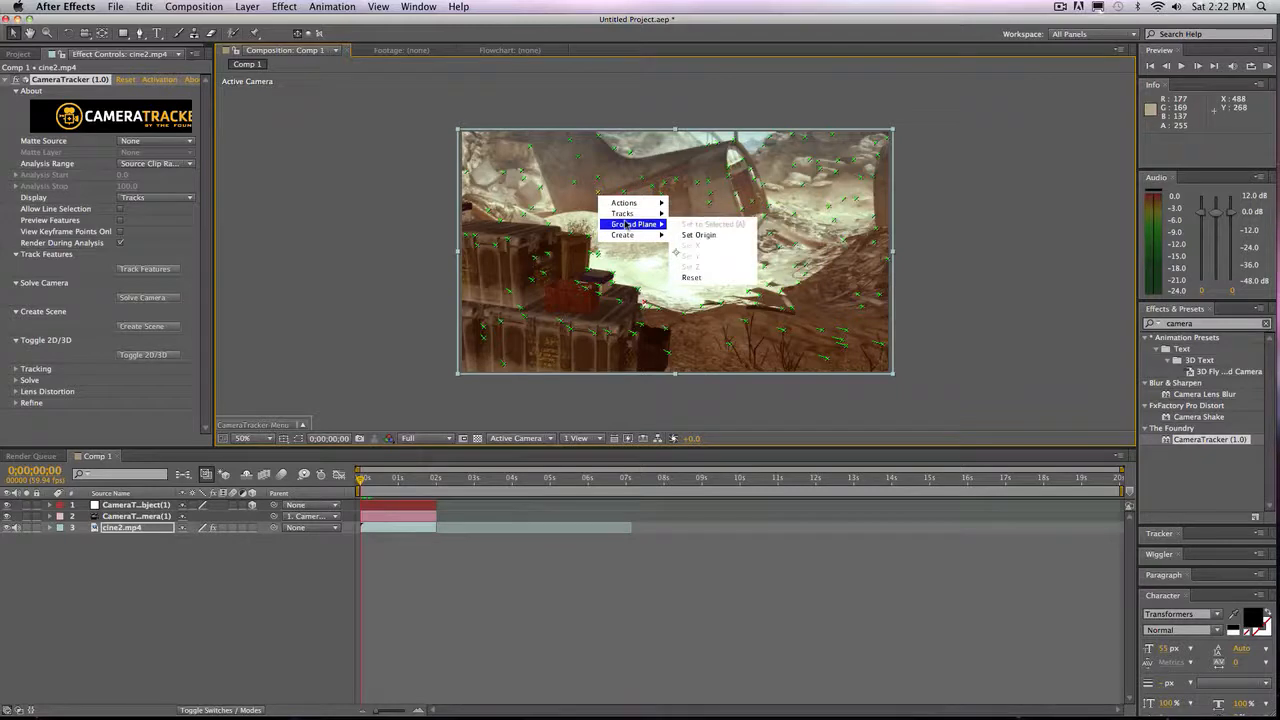
left_click(699, 235)
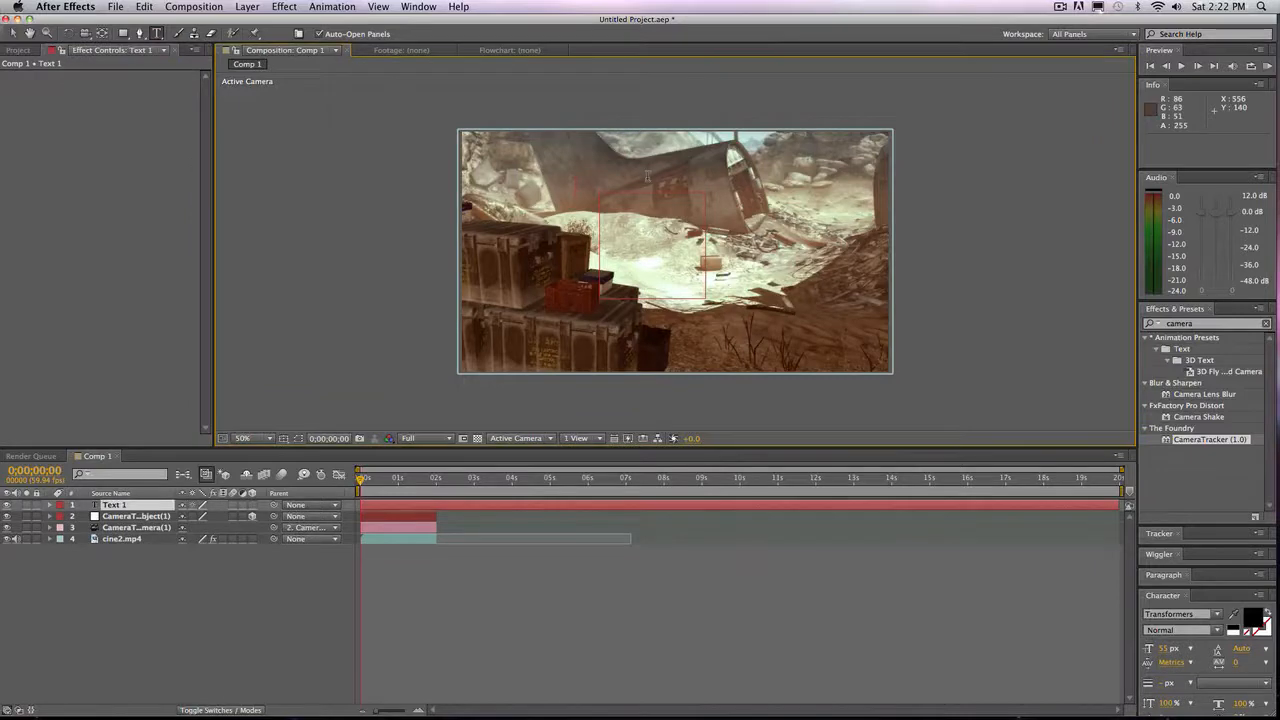
- Start a new text layer over the scene by typing 'Tu' for the title
type("Tutorial")
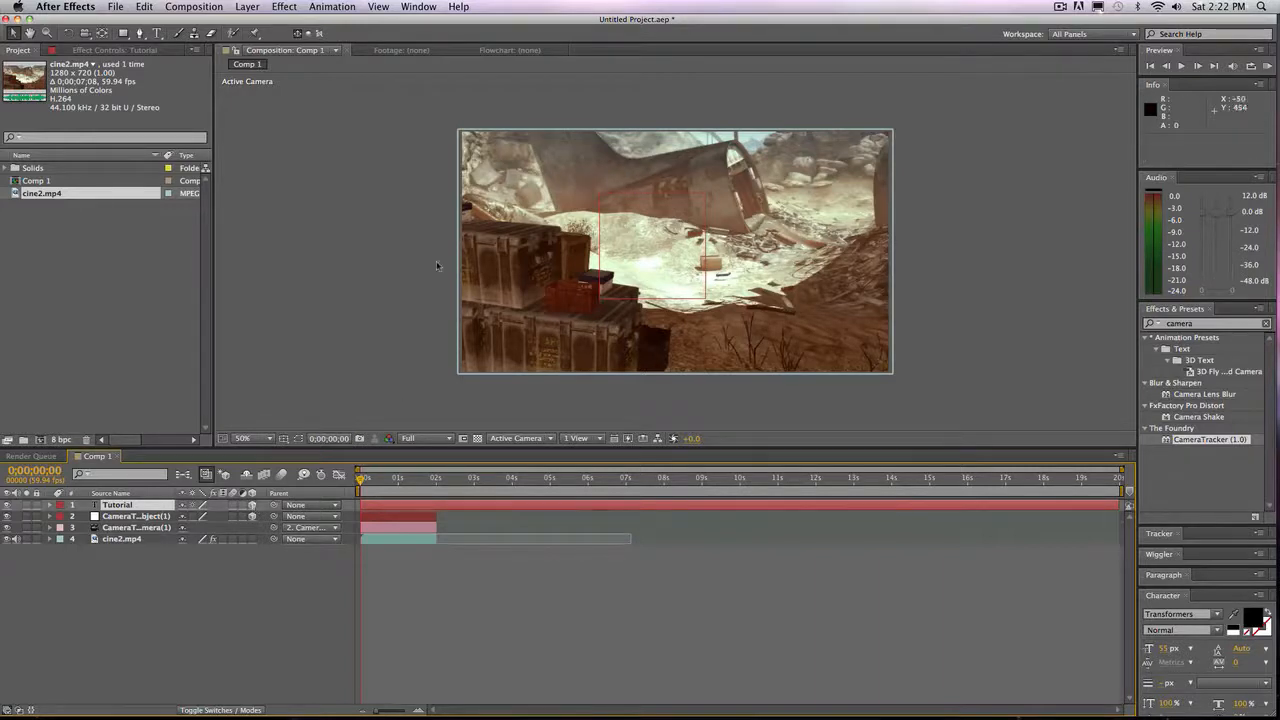
- Zoom out and reveal the oversized Tutorial layer's Scale property to shrink it to 60%
left_click(248, 438)
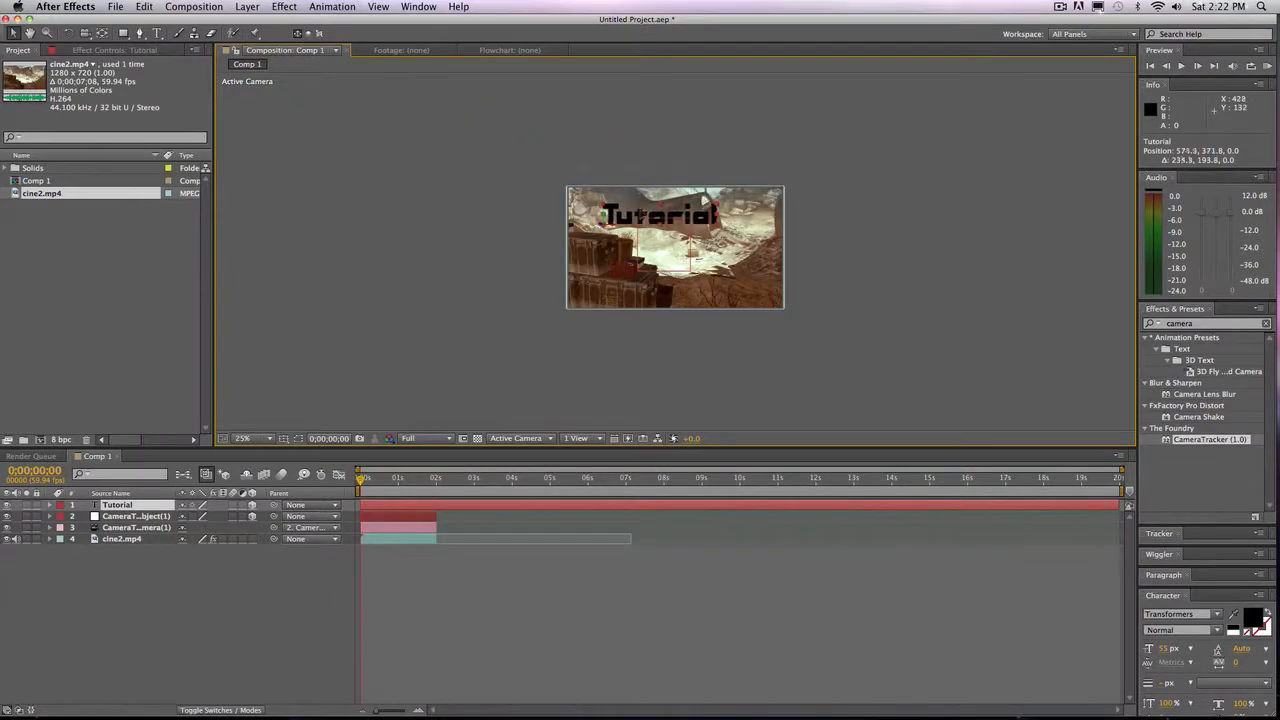
left_click(242, 438)
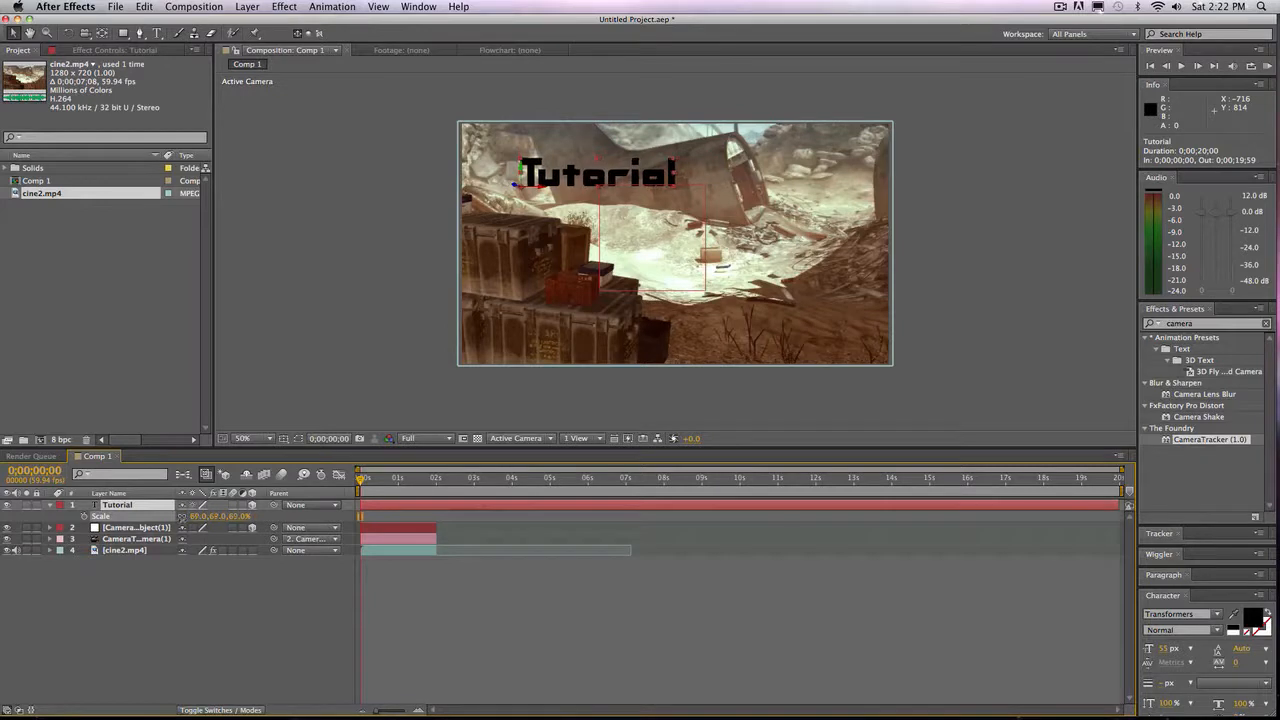
- Set the Tutorial text scale to 66% and reveal its rotation properties
left_click(366, 477)
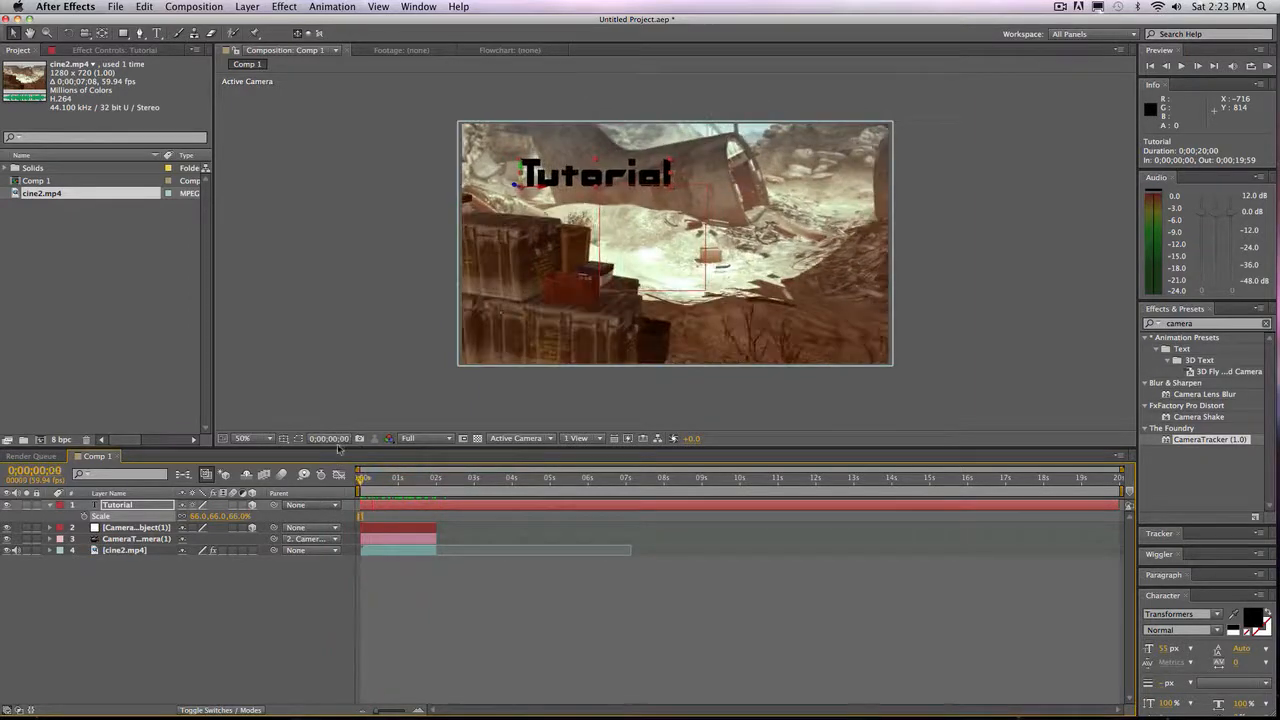
left_click(408, 477)
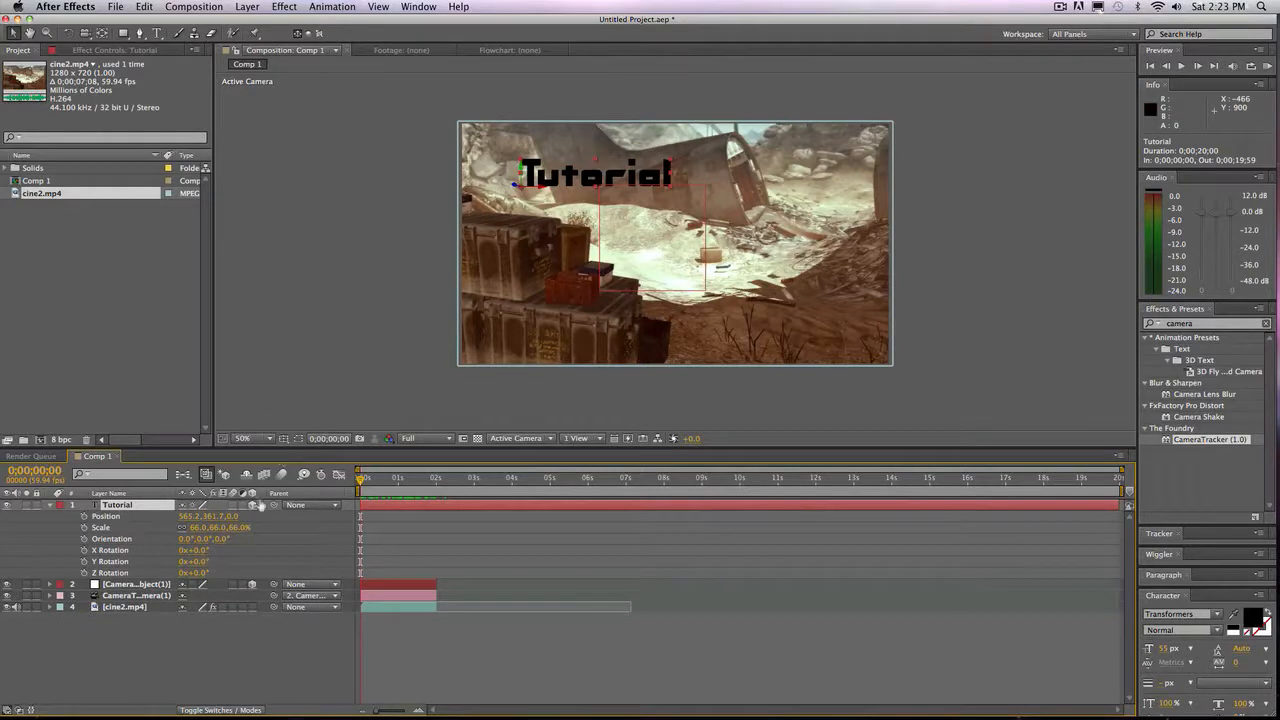
- Tilt the Tutorial text in 3D so it rises at an angle above the wreckage
left_click_drag(595, 173, 625, 168)
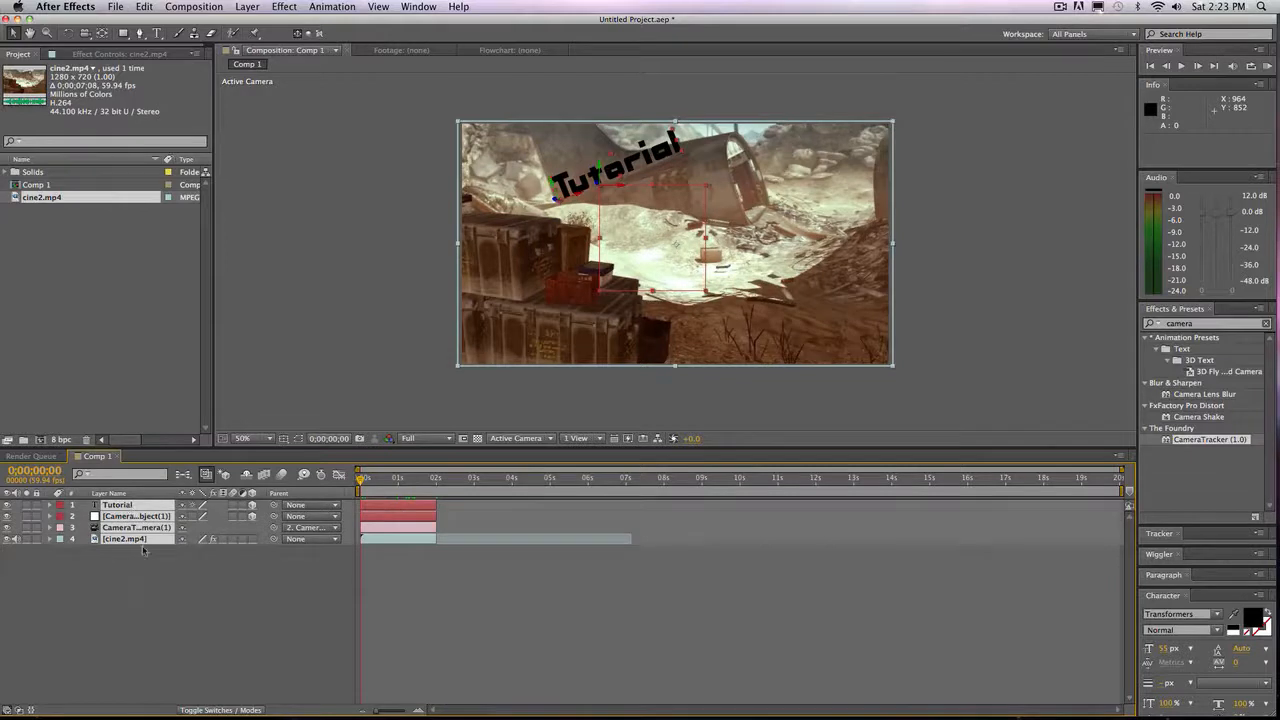
left_click(193, 7)
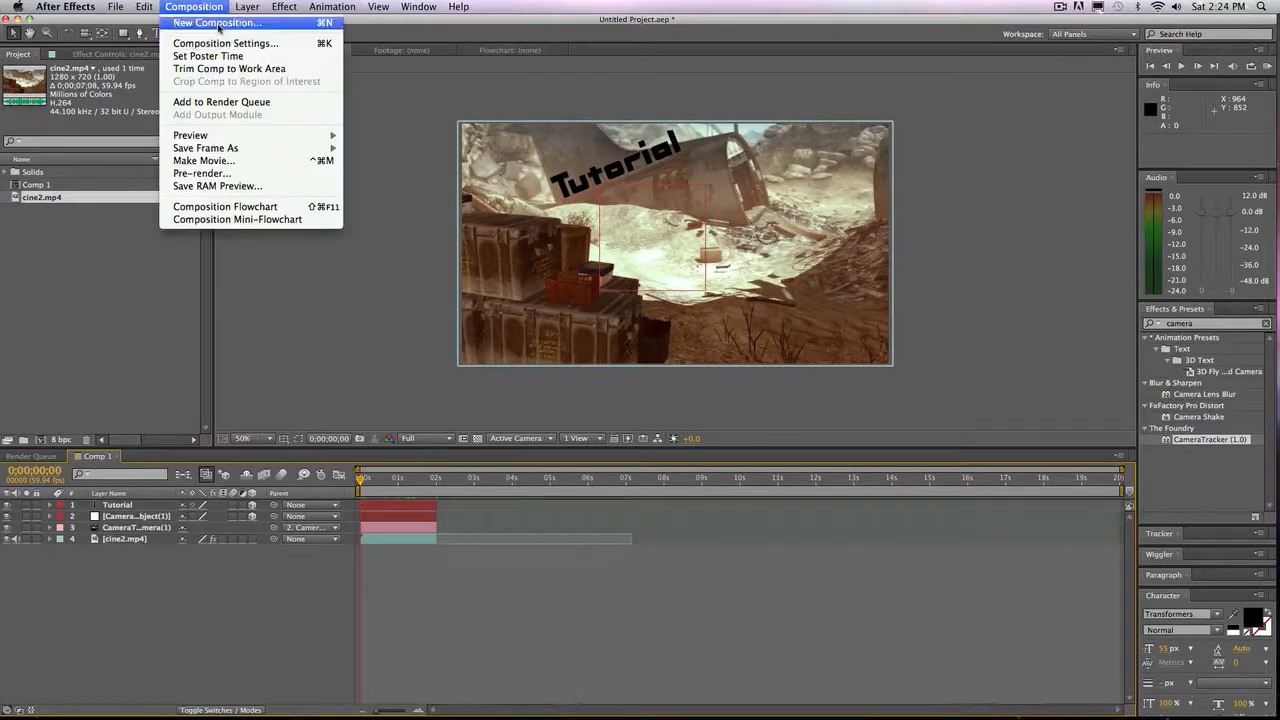
- Create a new composition named 'Final COmp' and bring Comp 1 into its timeline
left_click(216, 22)
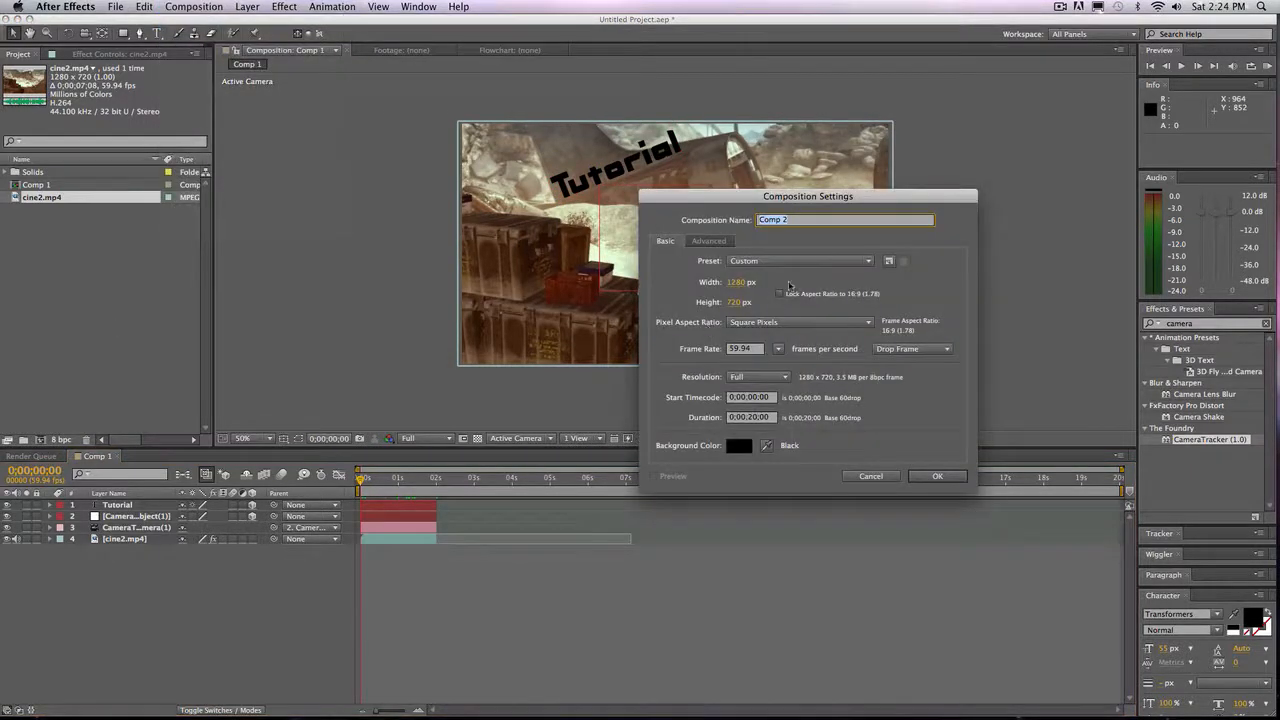
type("Final CC")
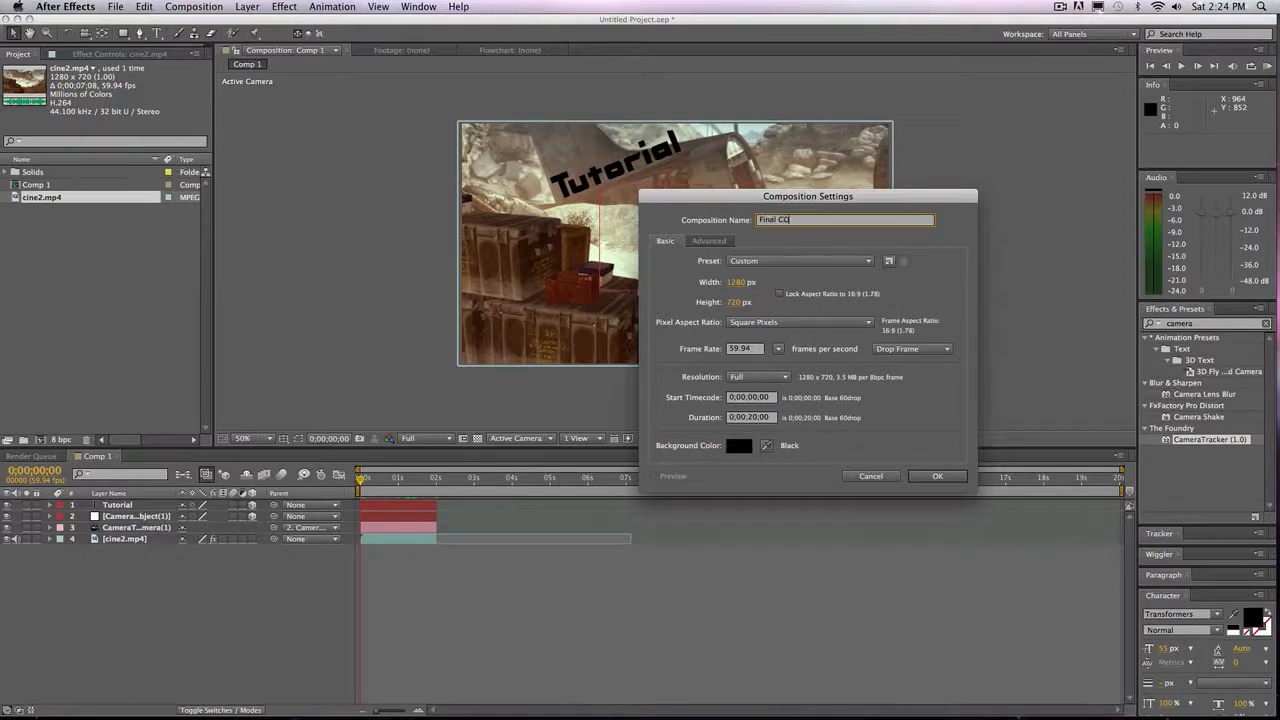
left_click(937, 476)
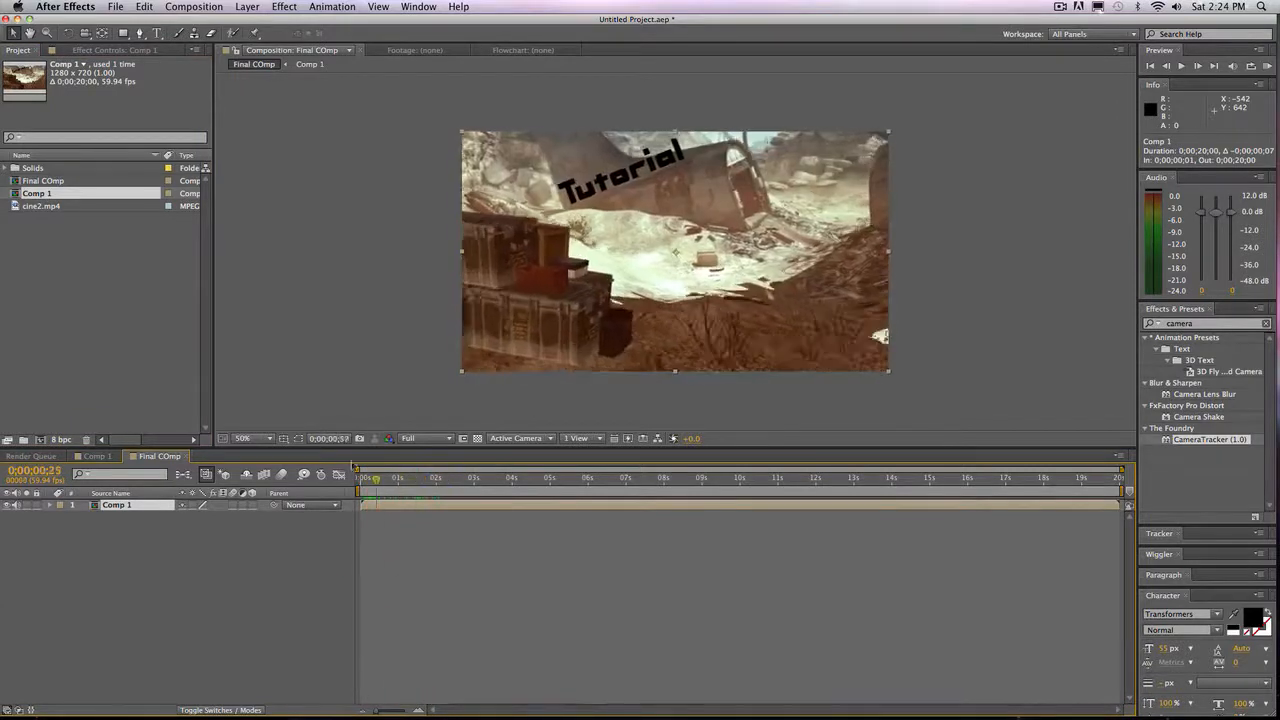
left_click(357, 477)
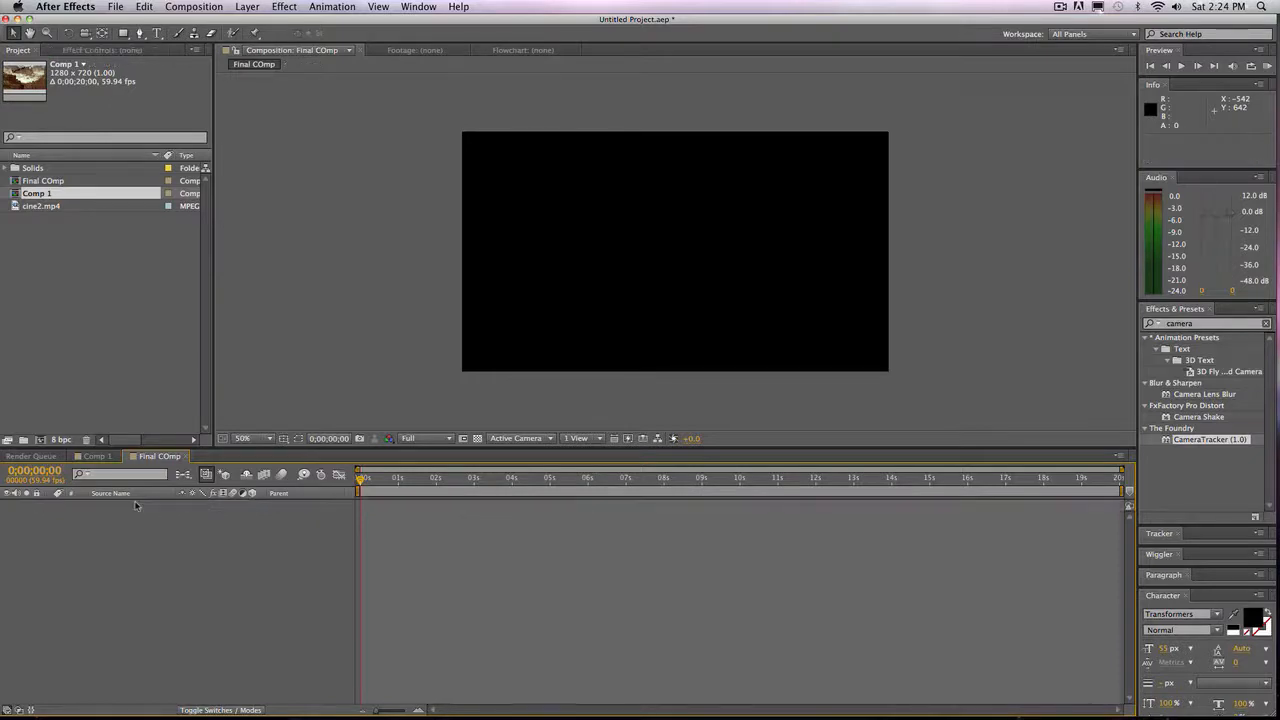
- Return to Comp 1 and scrub the playhead to view the tilted Tutorial title over the footage
left_click(96, 456)
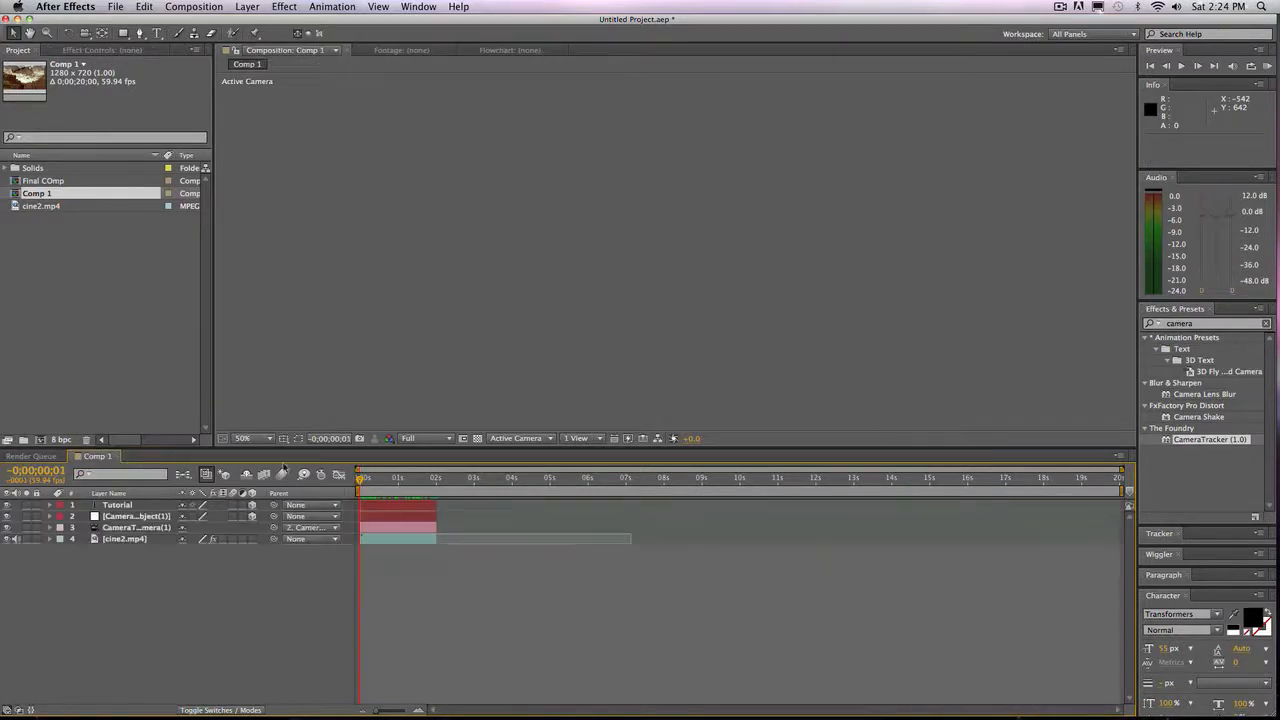
left_click(377, 478)
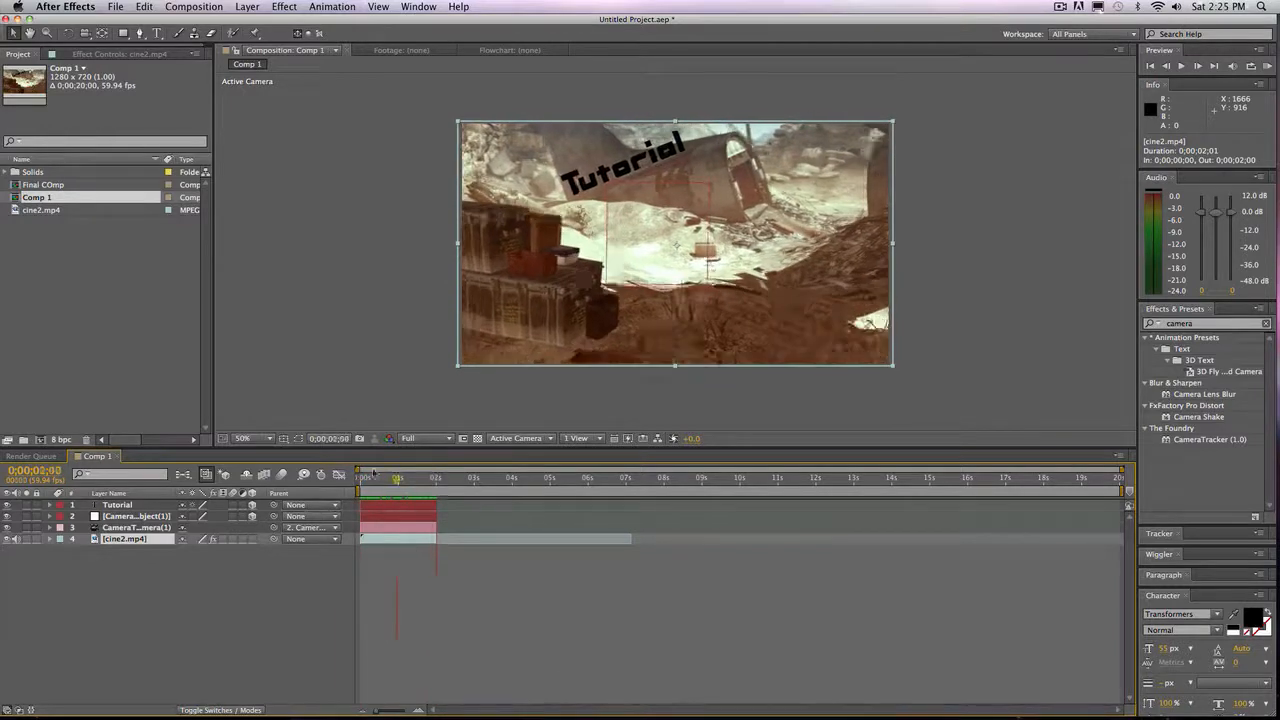
left_click(360, 477)
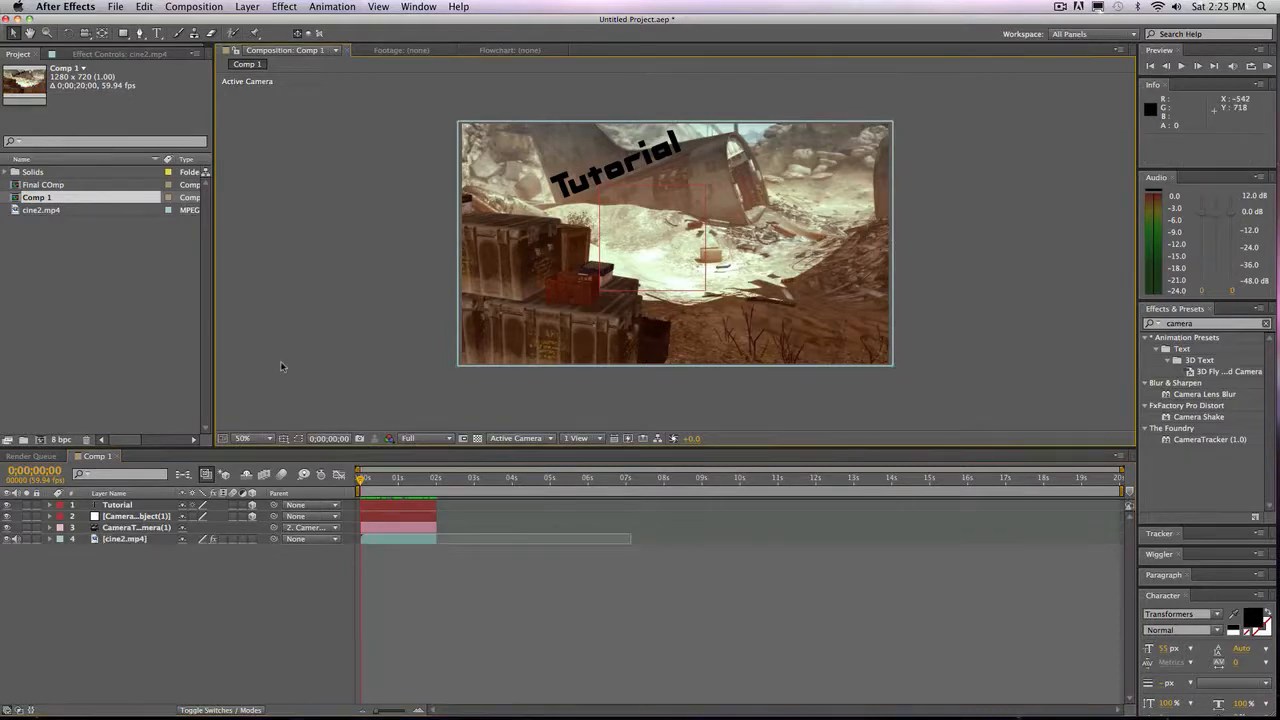
mouse_move(440, 432)
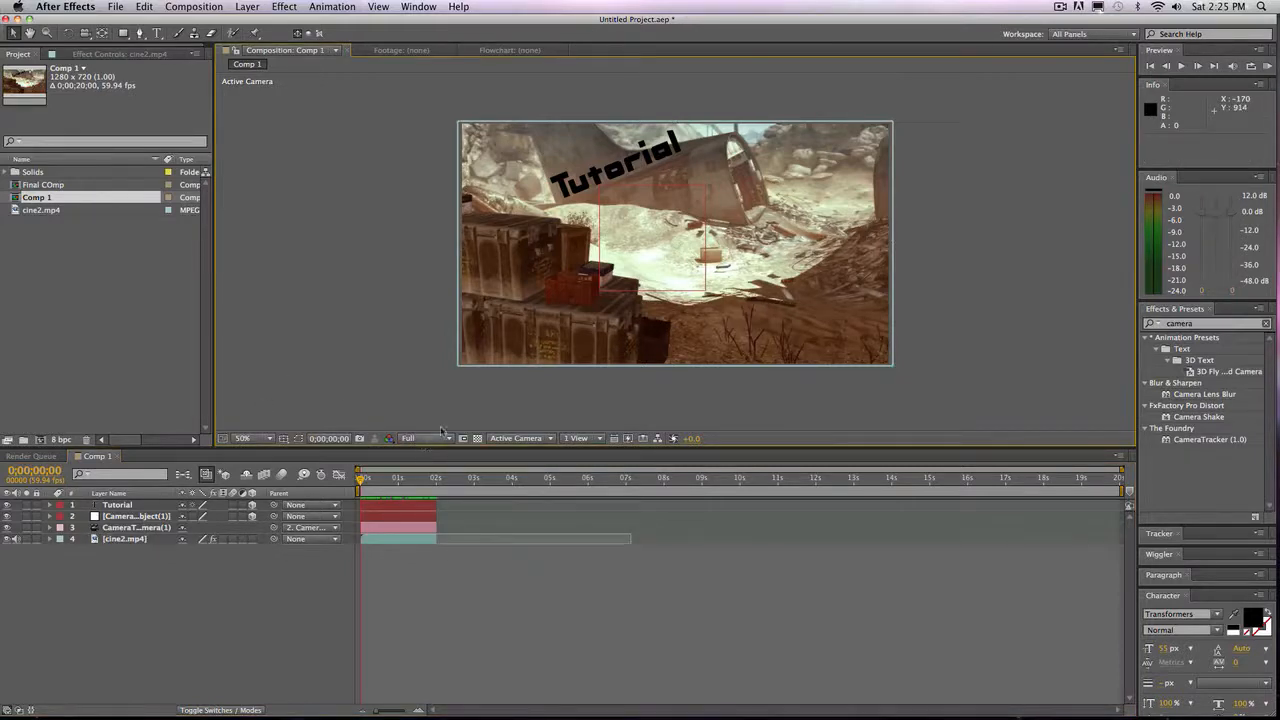
mouse_move(560, 390)
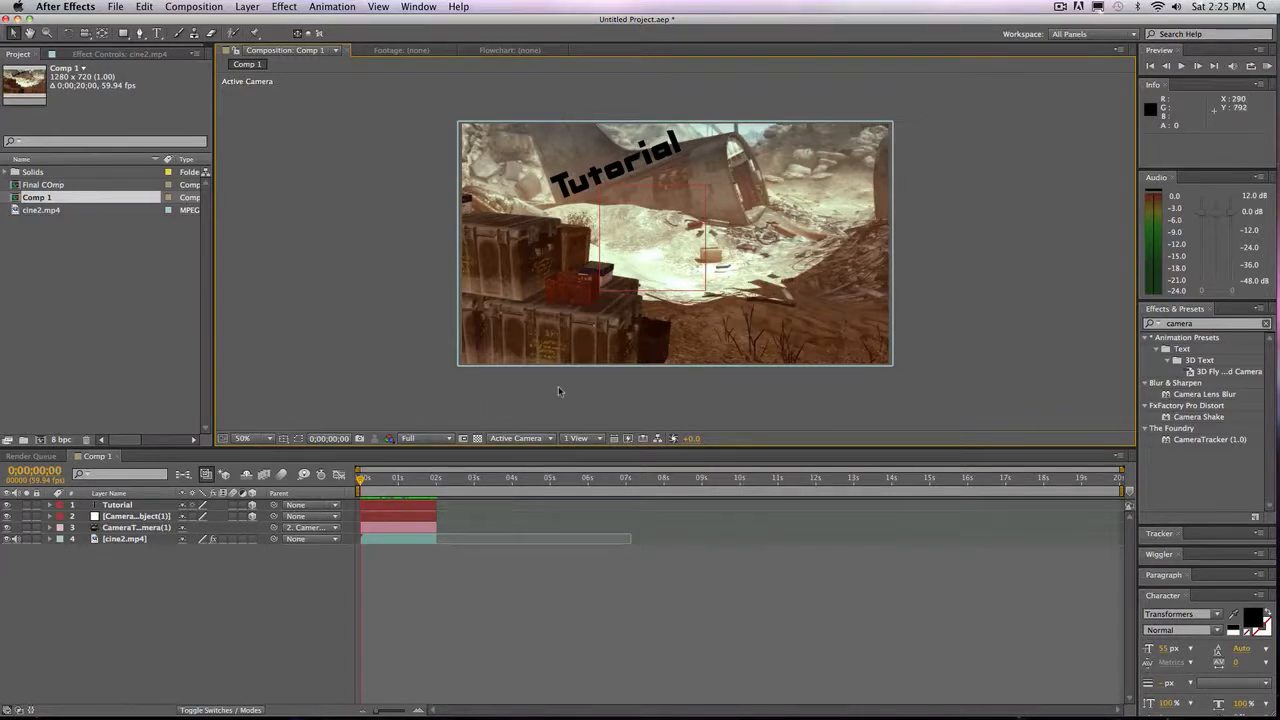
mouse_move(576, 398)
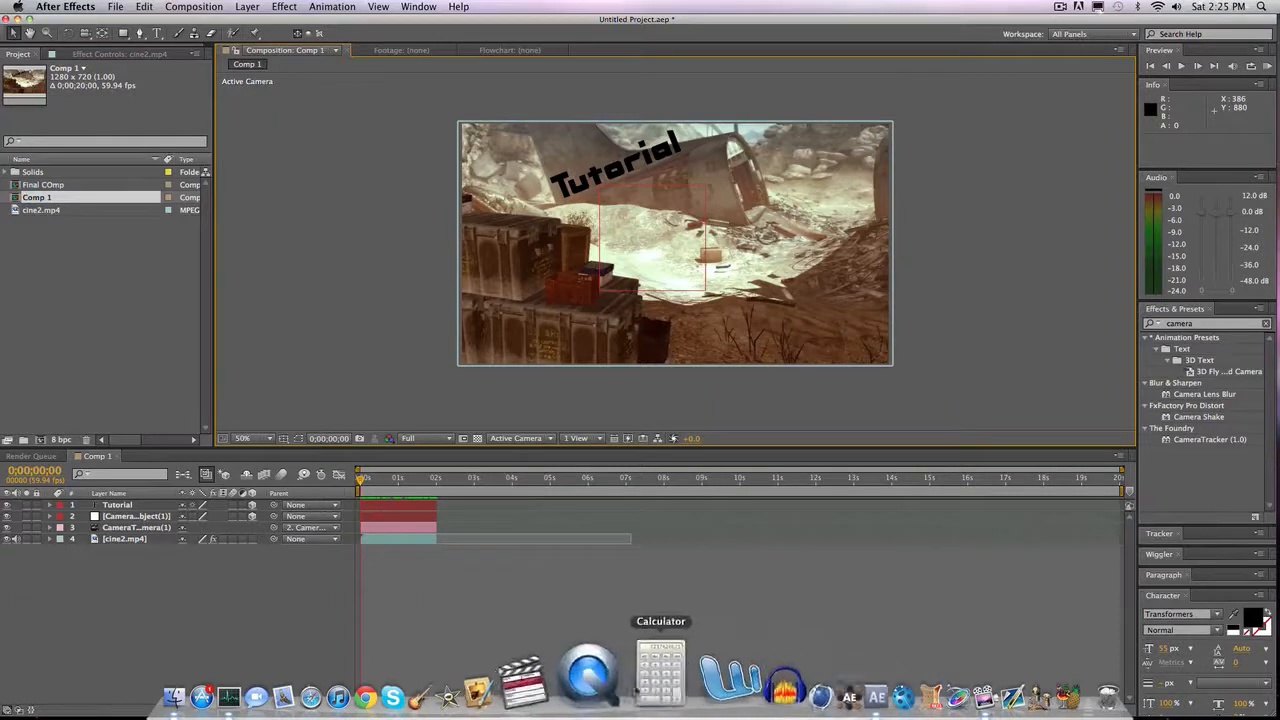
mouse_move(783, 673)
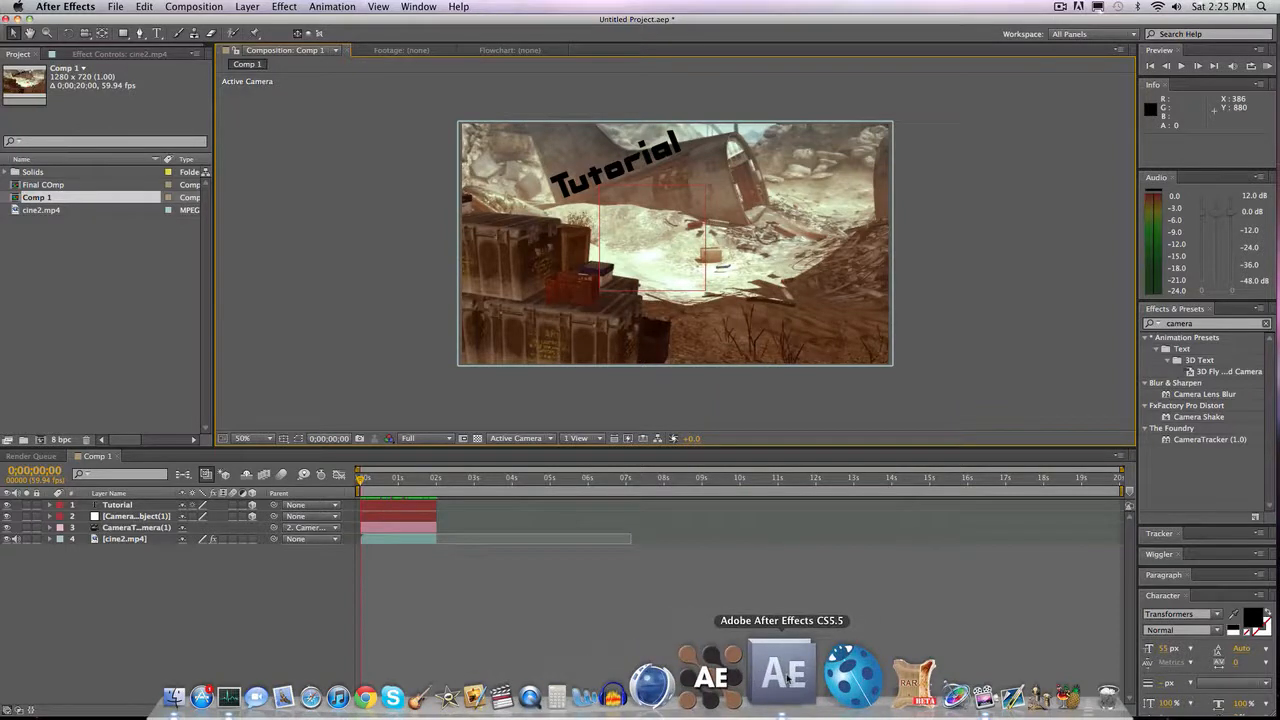